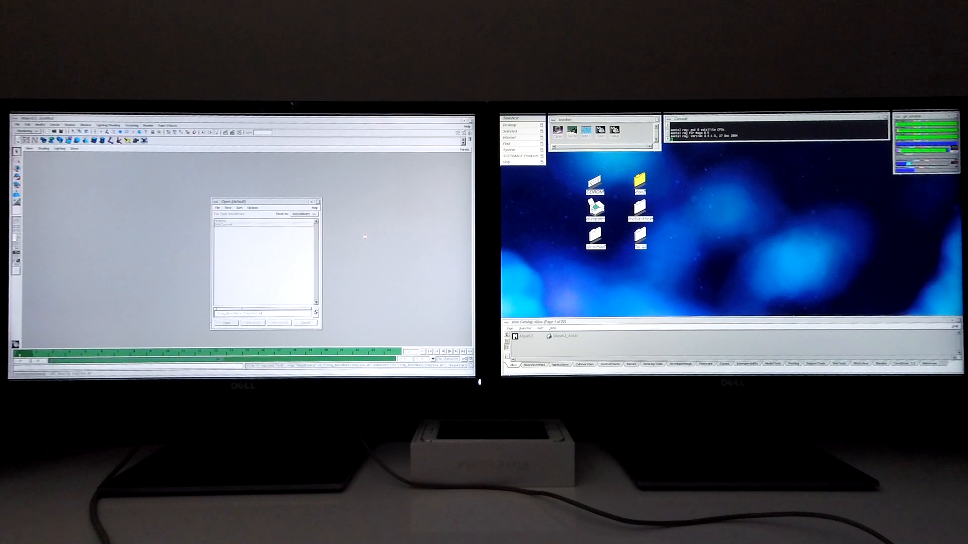
# Load the saved spacecraft scene with the sphere, platform and dish into Maya's perspective view.
pyautogui.click(226, 322)
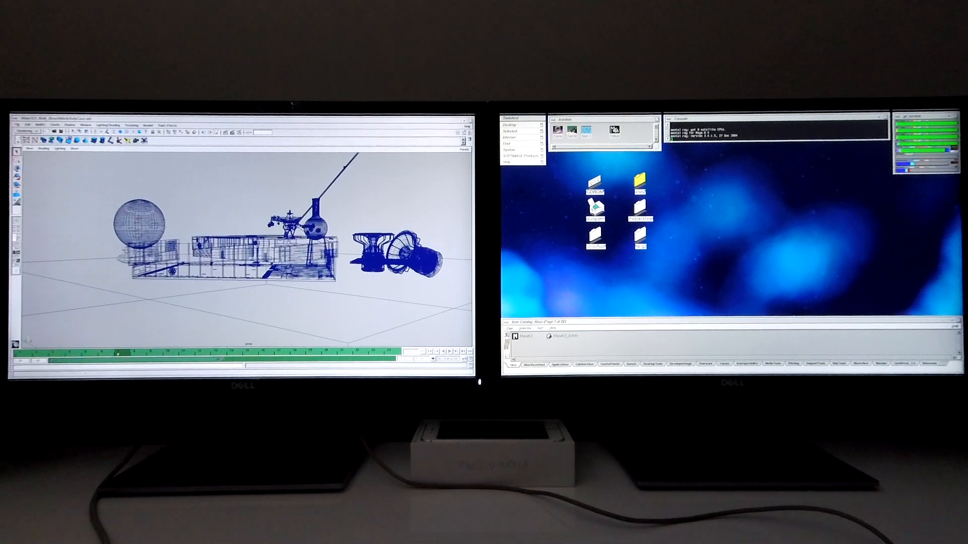
# Launch the Buttonfly demo launcher showing O2 Demos and Octane Demos on the left monitor.
pyautogui.click(19, 125)
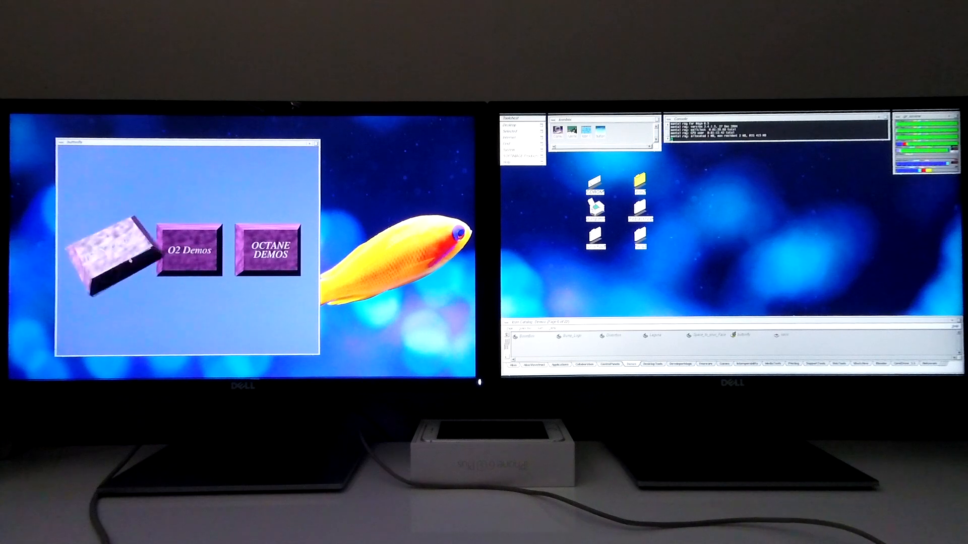
# Expand Buttonfly's O2 demos grid and launch Quake III Arena.
pyautogui.click(187, 250)
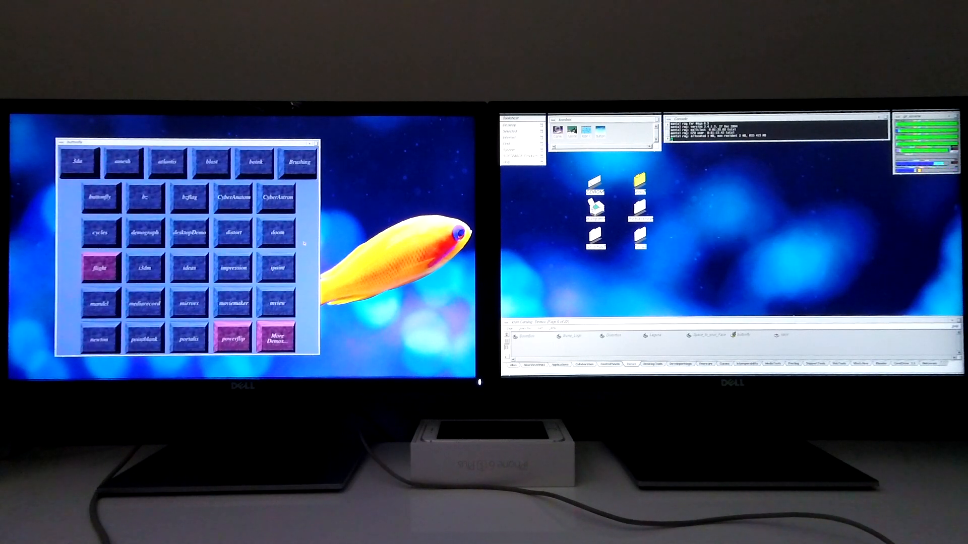
pyautogui.click(279, 338)
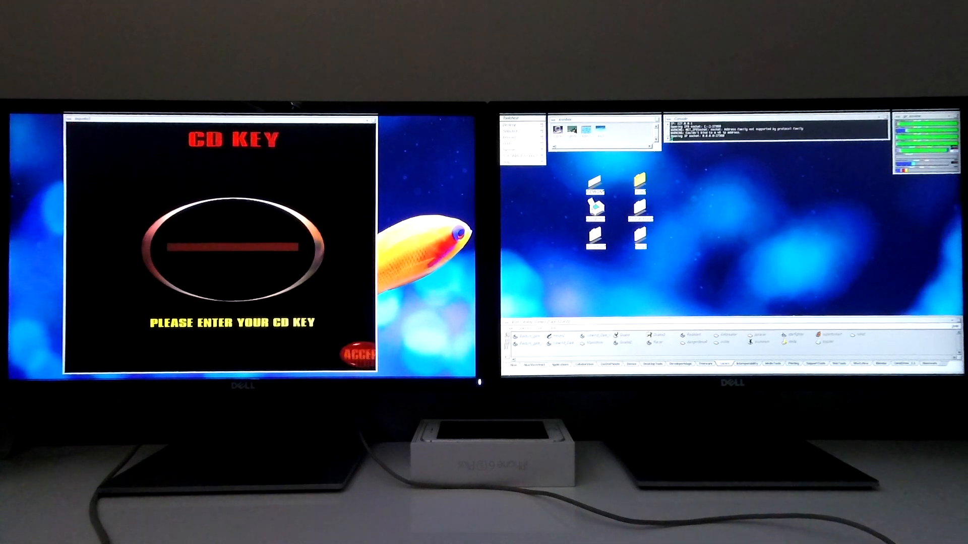
# Accept the CD key, pick Q3DM2 House of Pain, and start at the chosen difficulty.
pyautogui.click(357, 357)
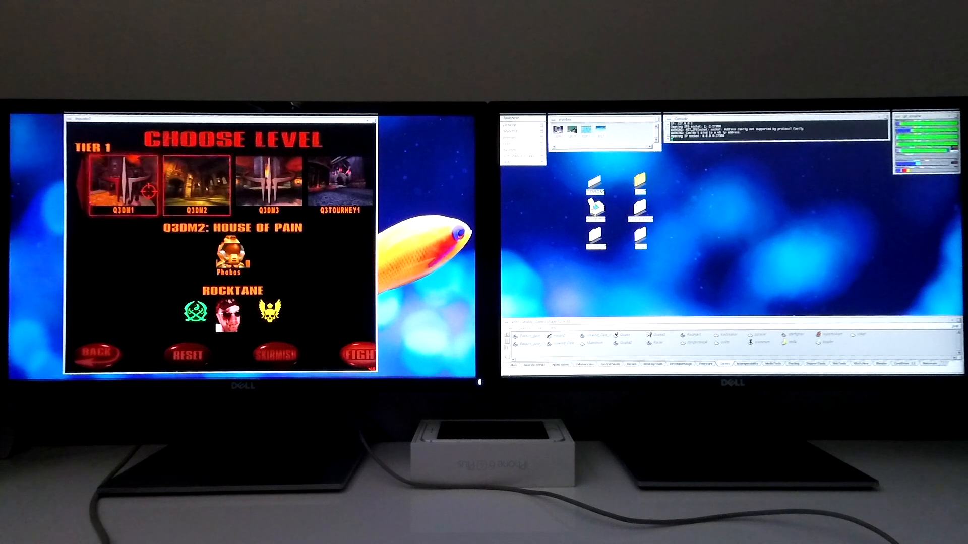
pyautogui.click(363, 354)
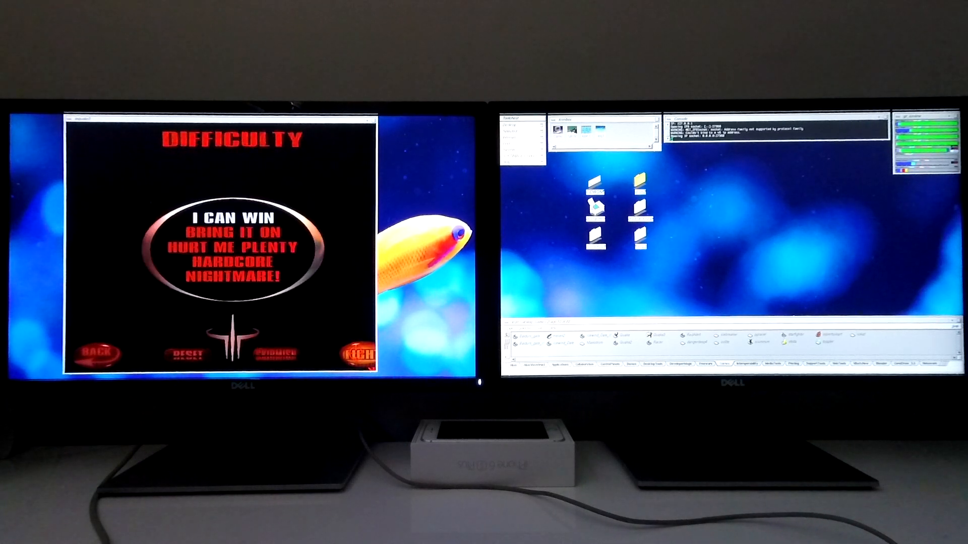
pyautogui.click(358, 355)
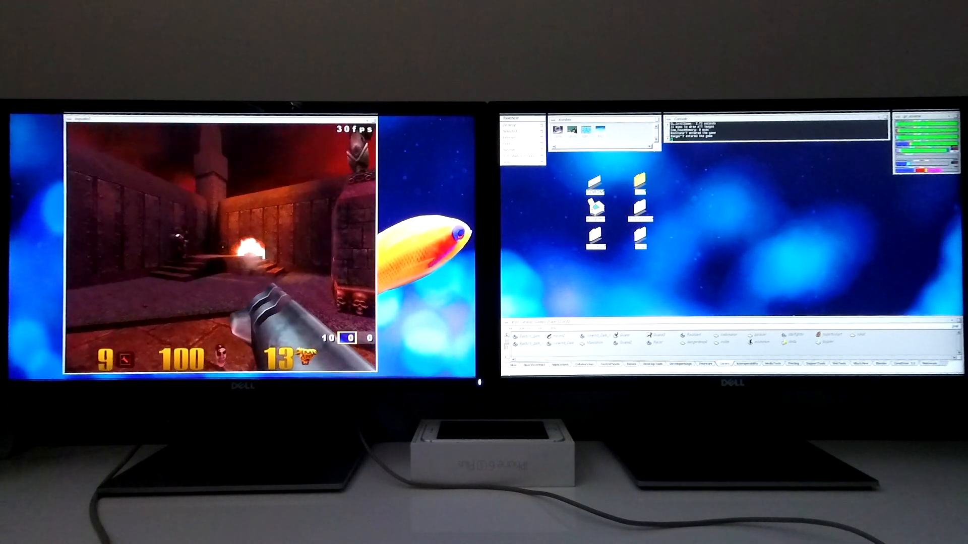
# Fight through part of the House of Pain match, then escape to the game menu.
pyautogui.press('Escape')
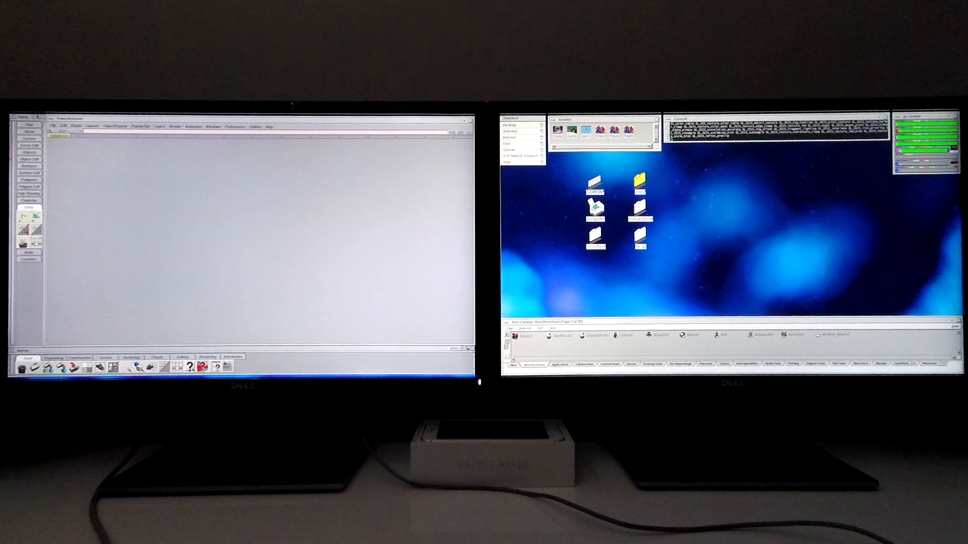
# Replace the left-monitor program with a web browser on the IRIX Network forums page.
pyautogui.click(55, 127)
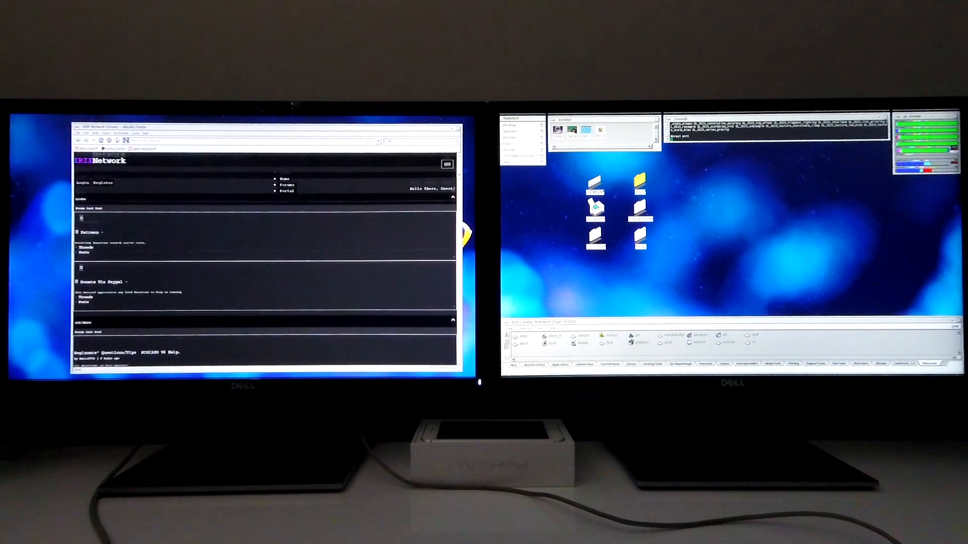
# Scroll the forum index down to the Nintendo 64, Apple, Atari and BeOS boards.
pyautogui.scroll(-3)
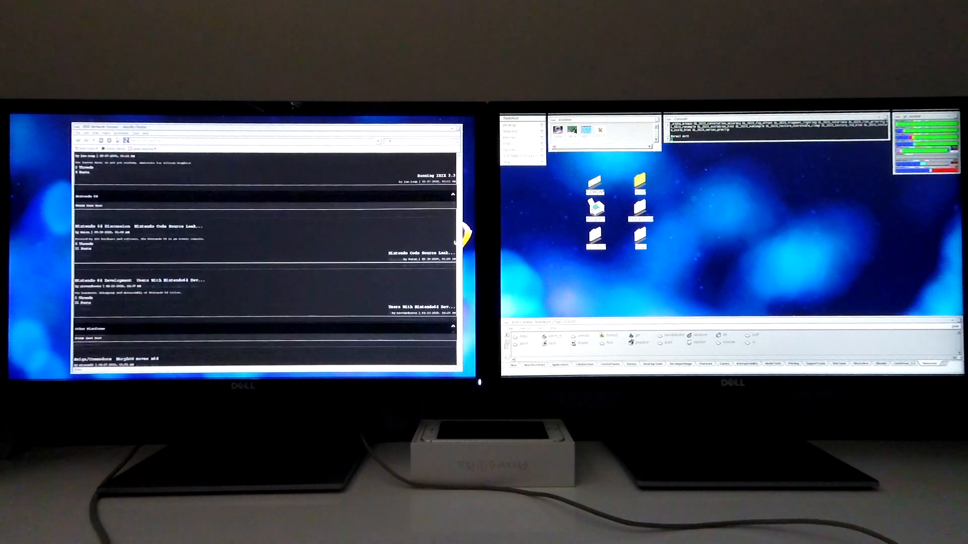
pyautogui.scroll(-3)
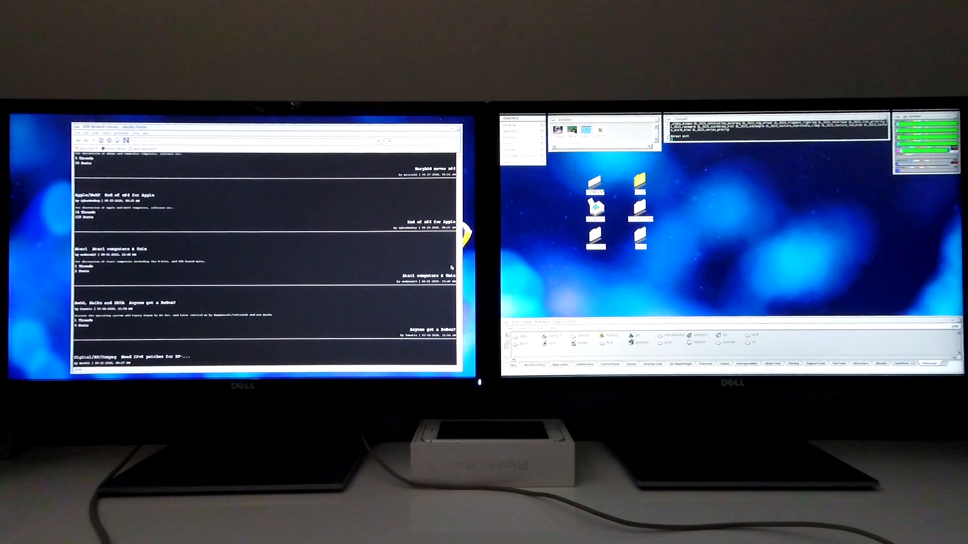